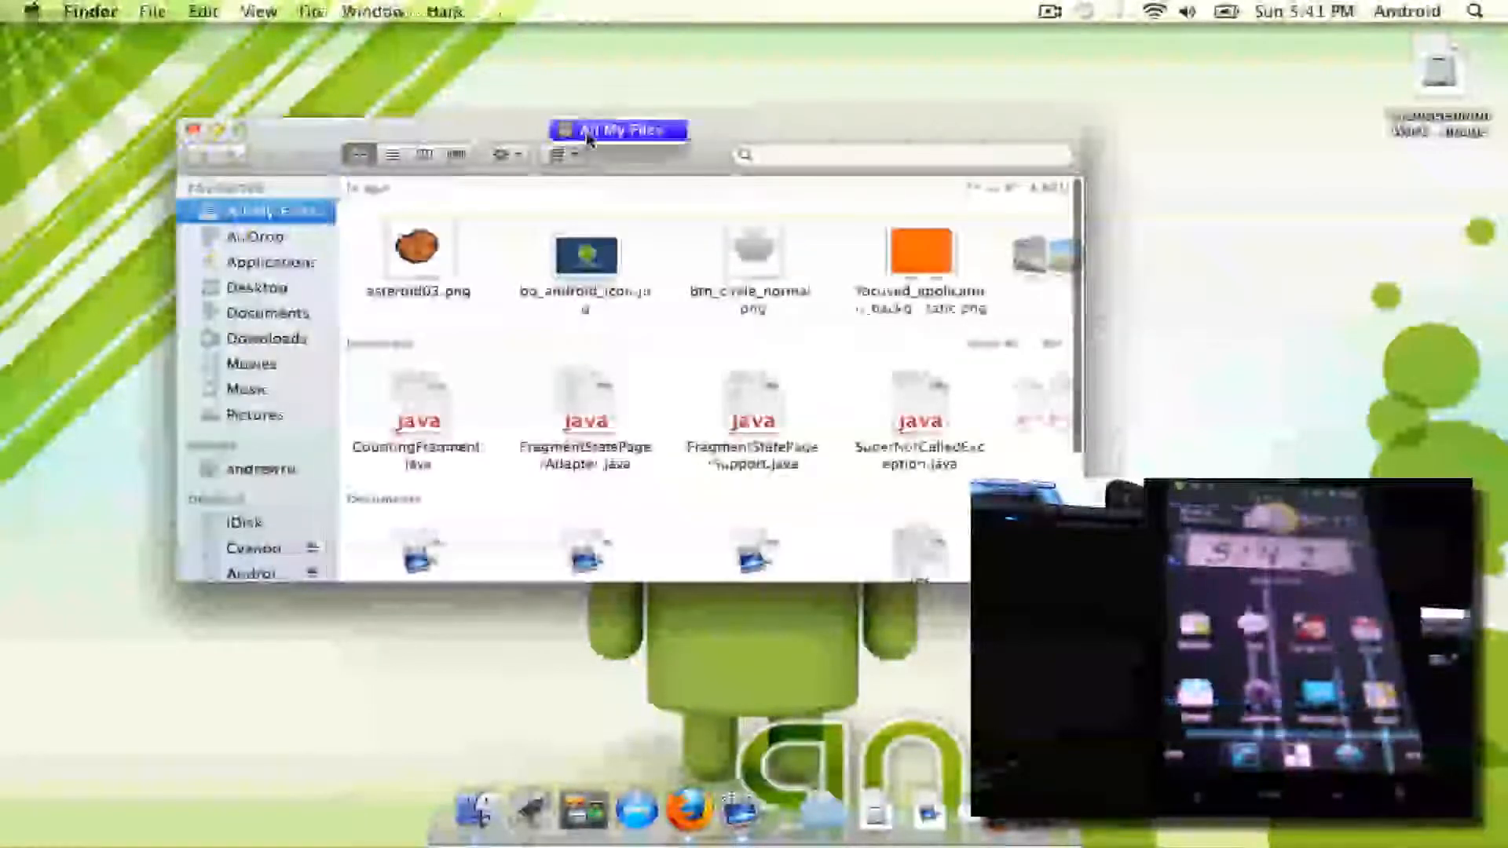
# Step: Open android-sdk-mac_x86 > tools from the home folder and launch ddms
pyautogui.click(270, 312)
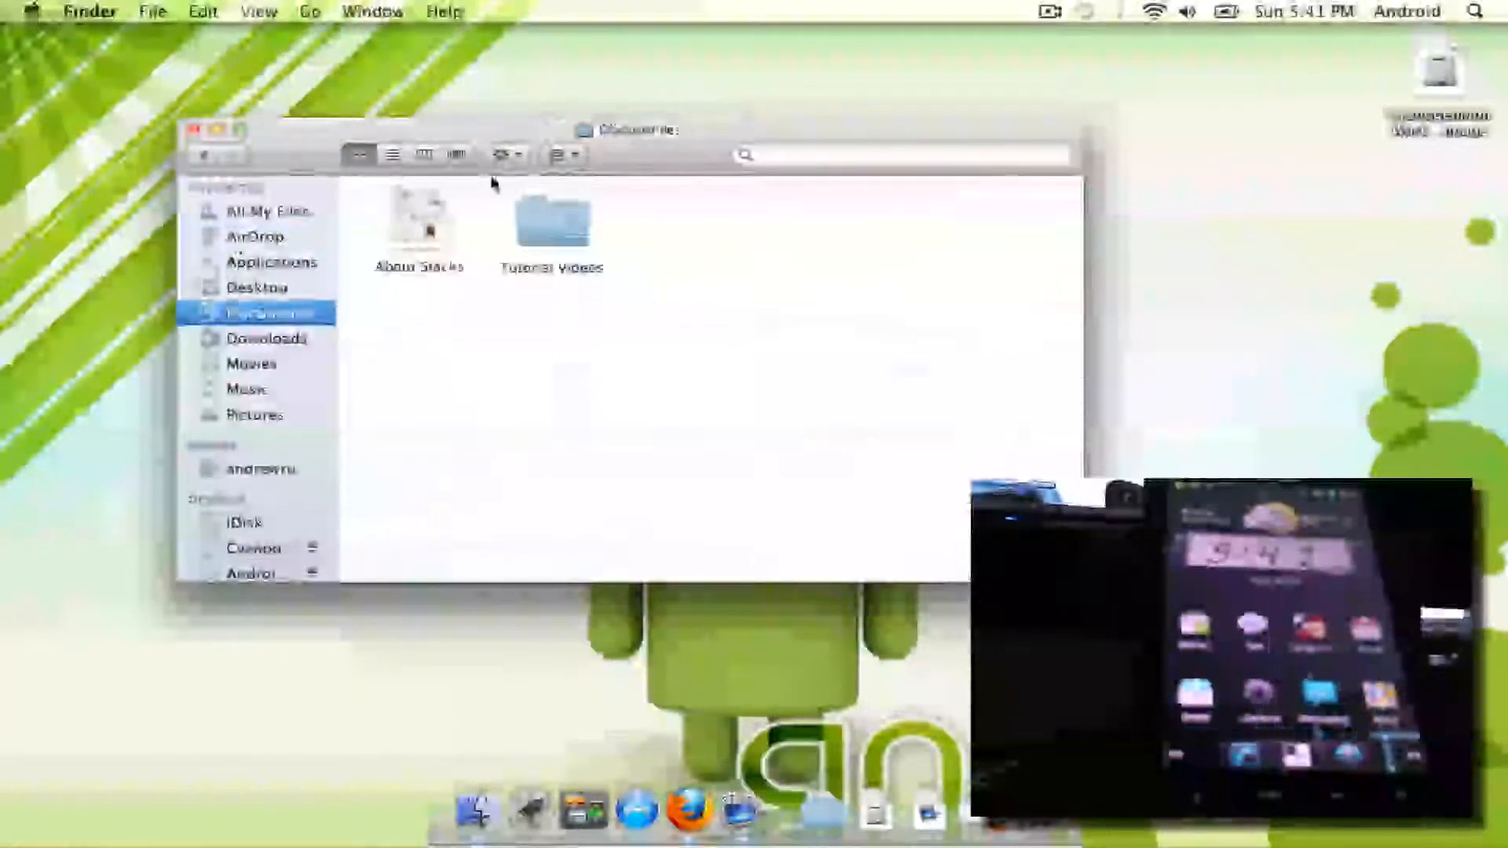
pyautogui.click(269, 313)
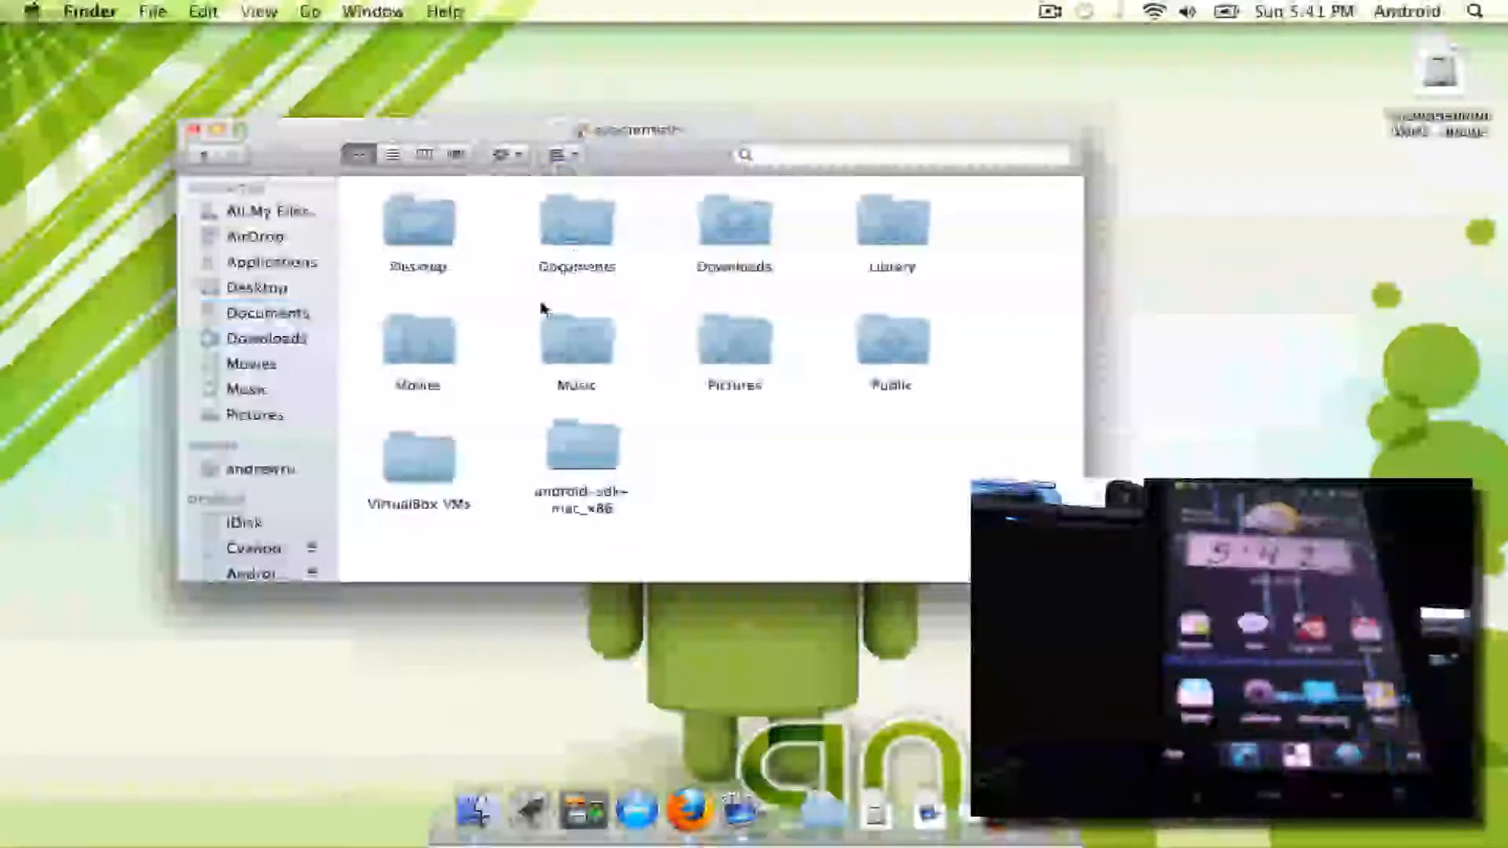
pyautogui.doubleClick(581, 452)
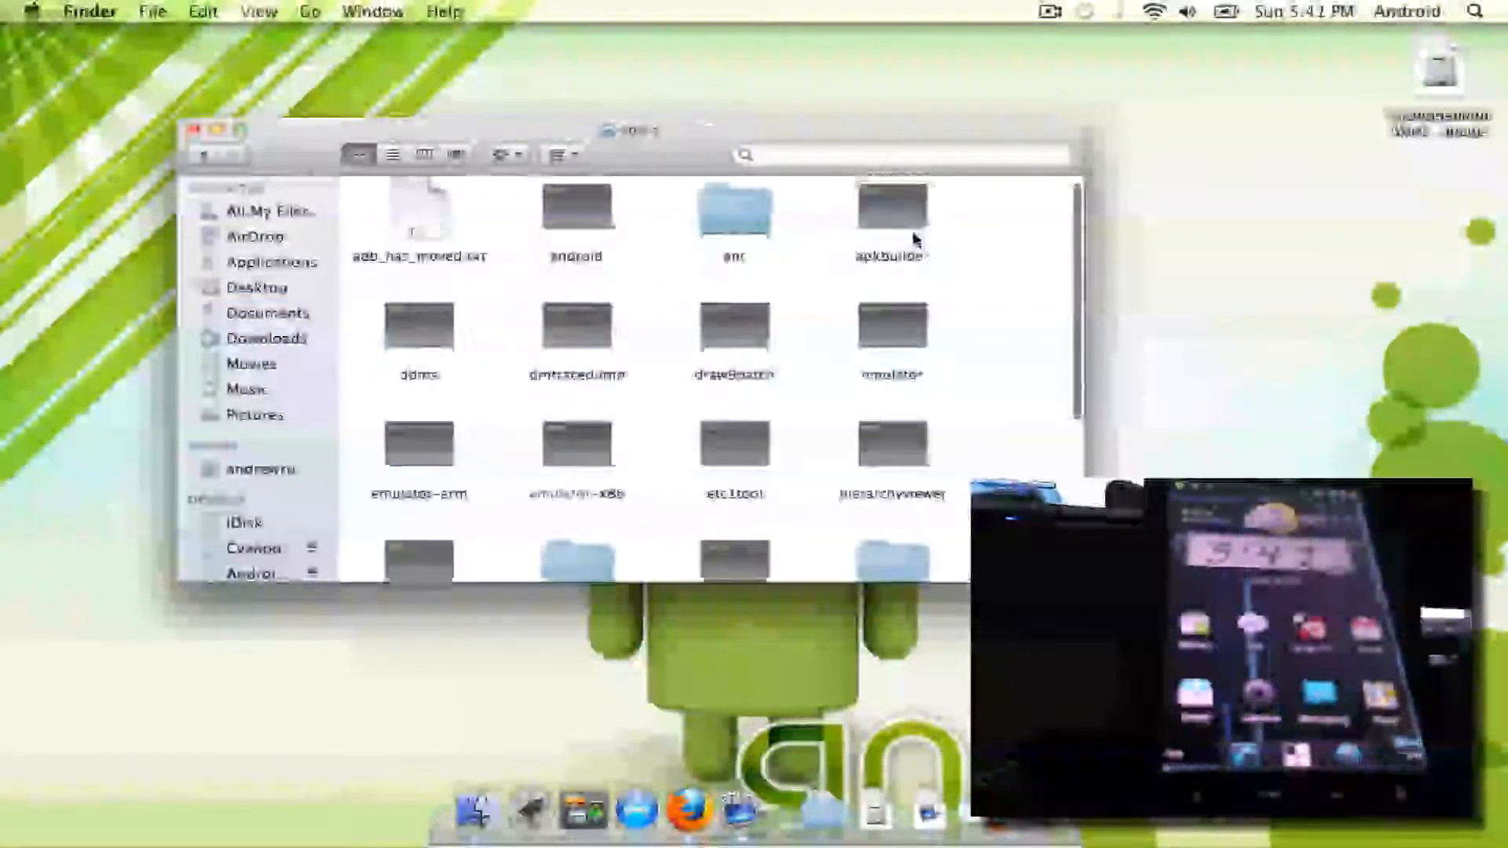
pyautogui.click(419, 331)
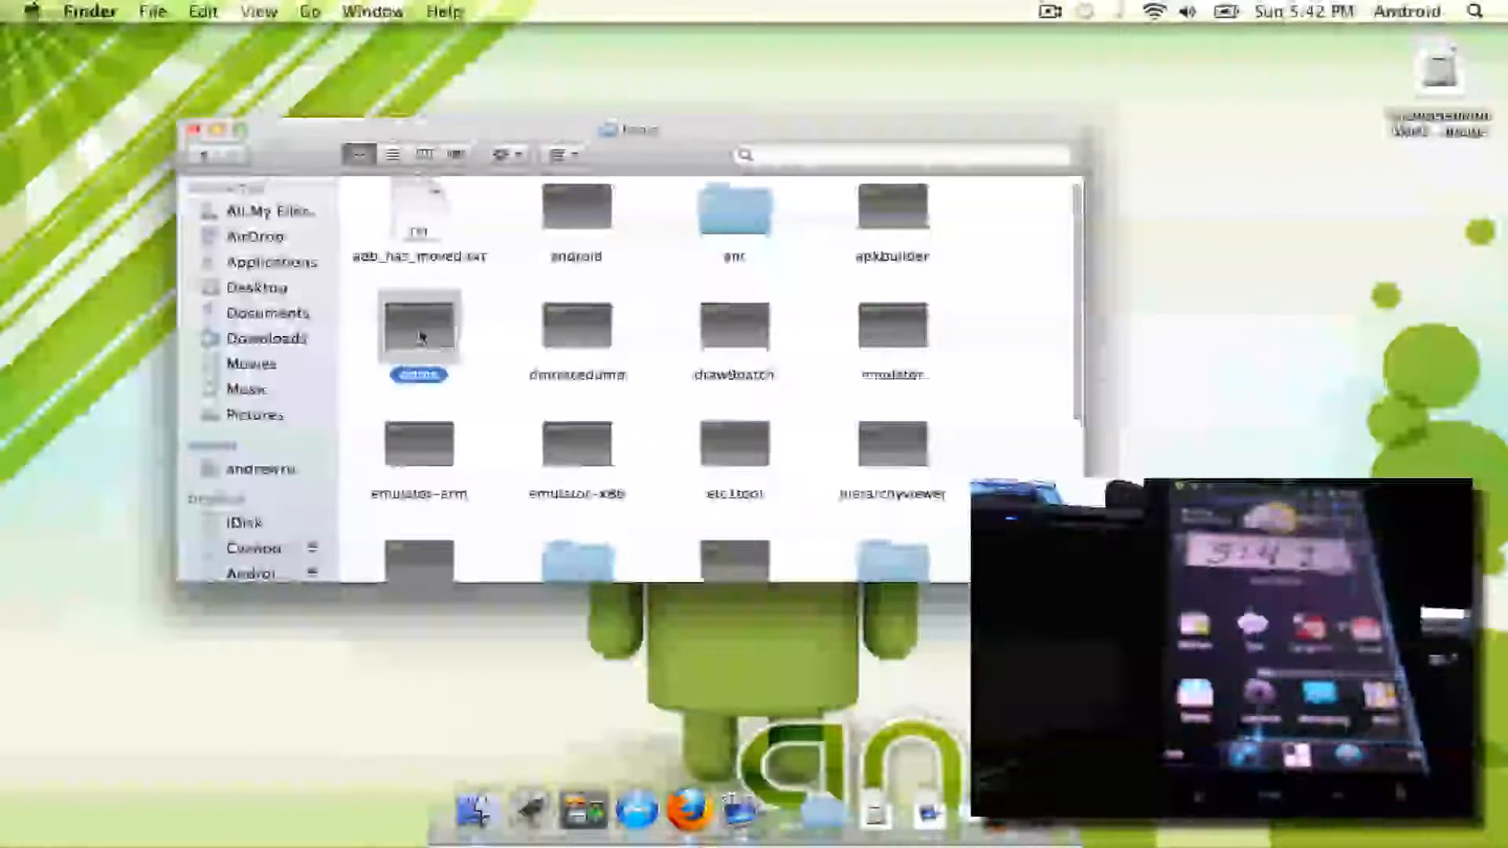
pyautogui.doubleClick(419, 327)
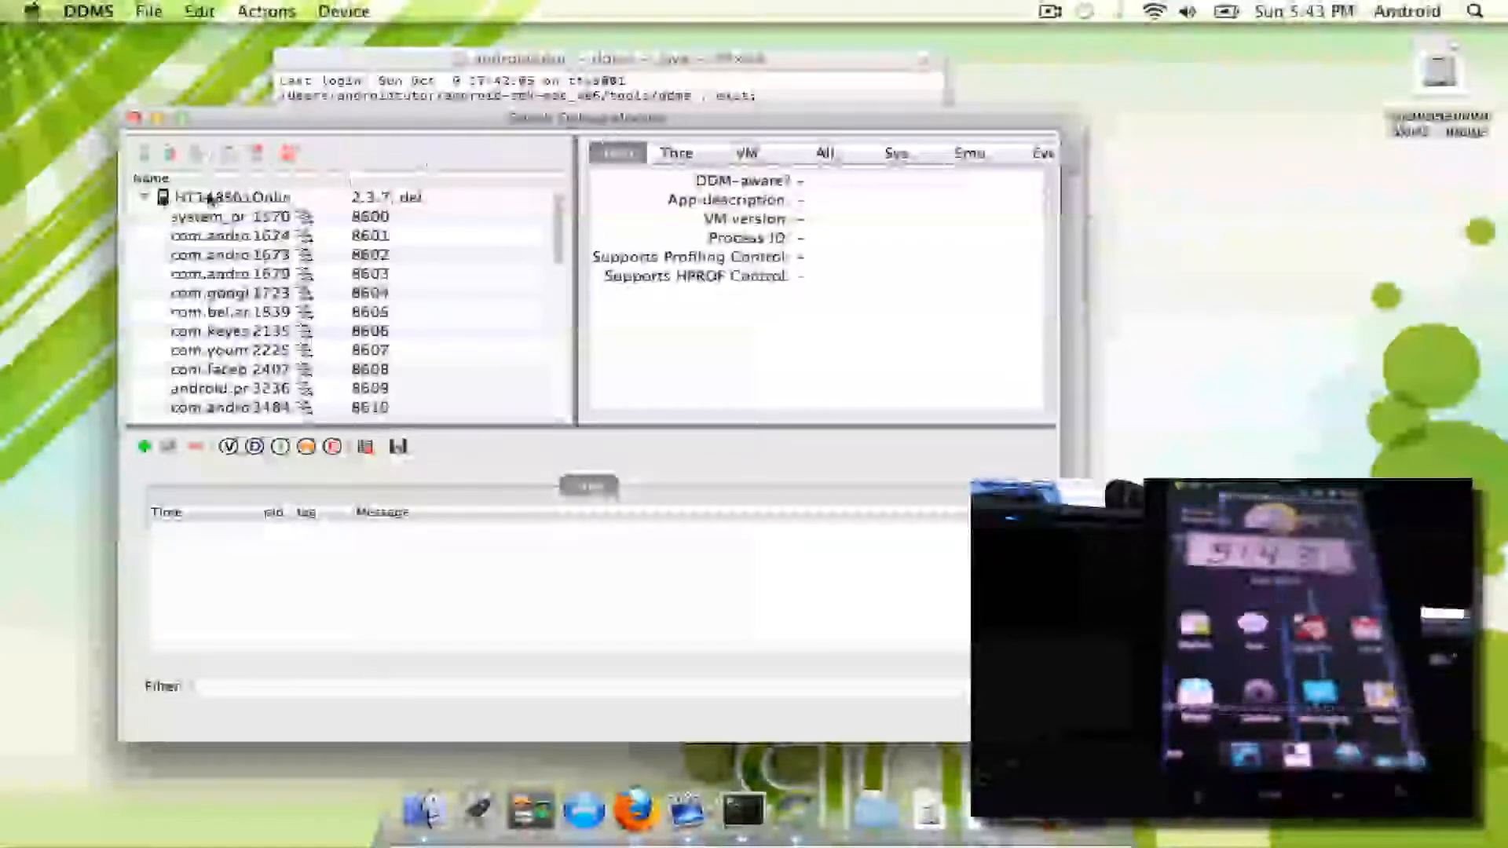
# Step: Select the connected phone in the Devices list to stream its log messages
pyautogui.click(240, 196)
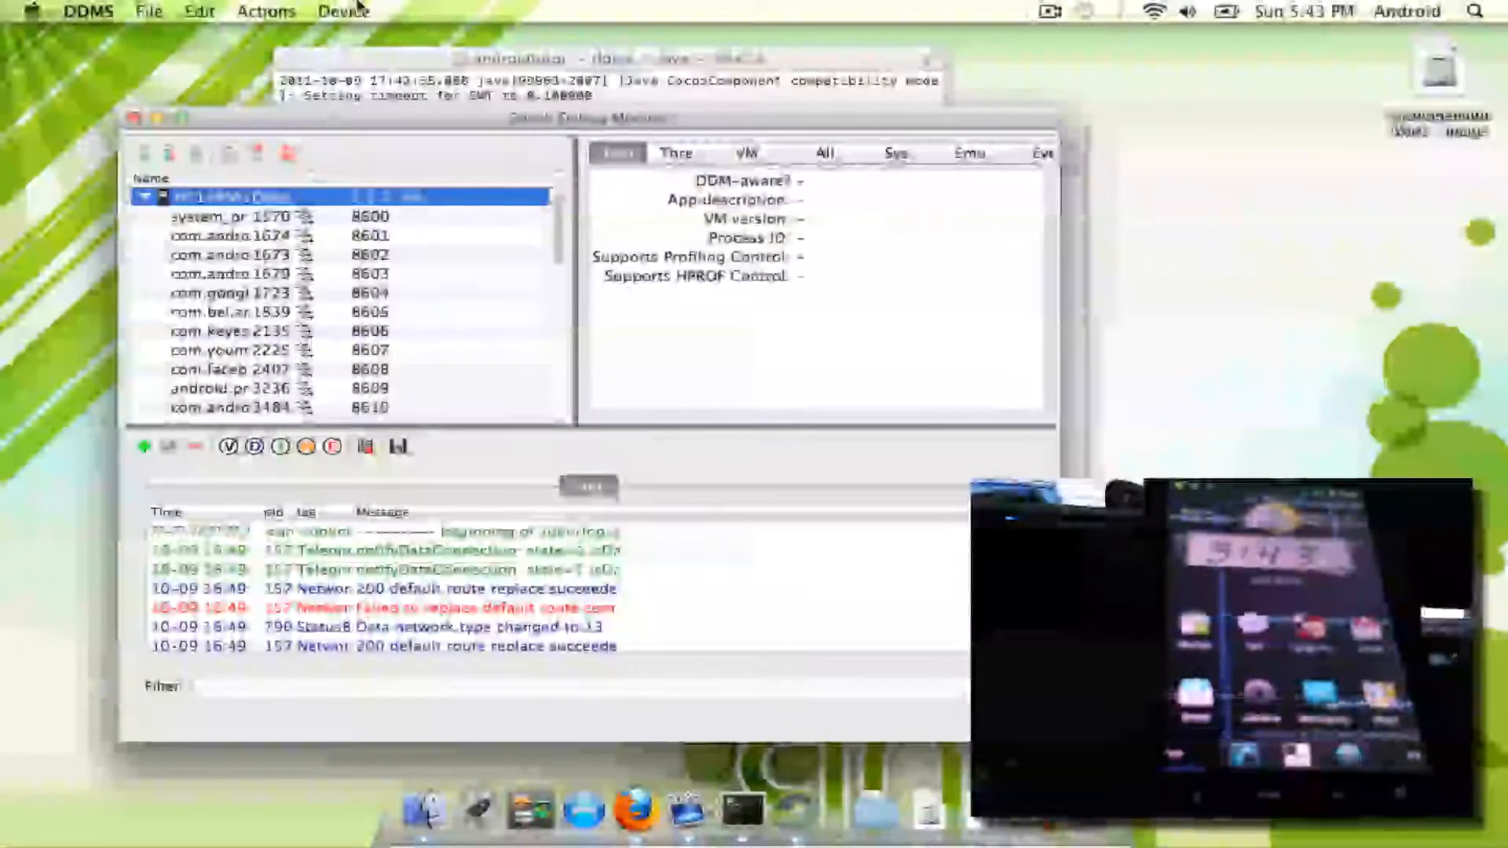
pyautogui.click(344, 10)
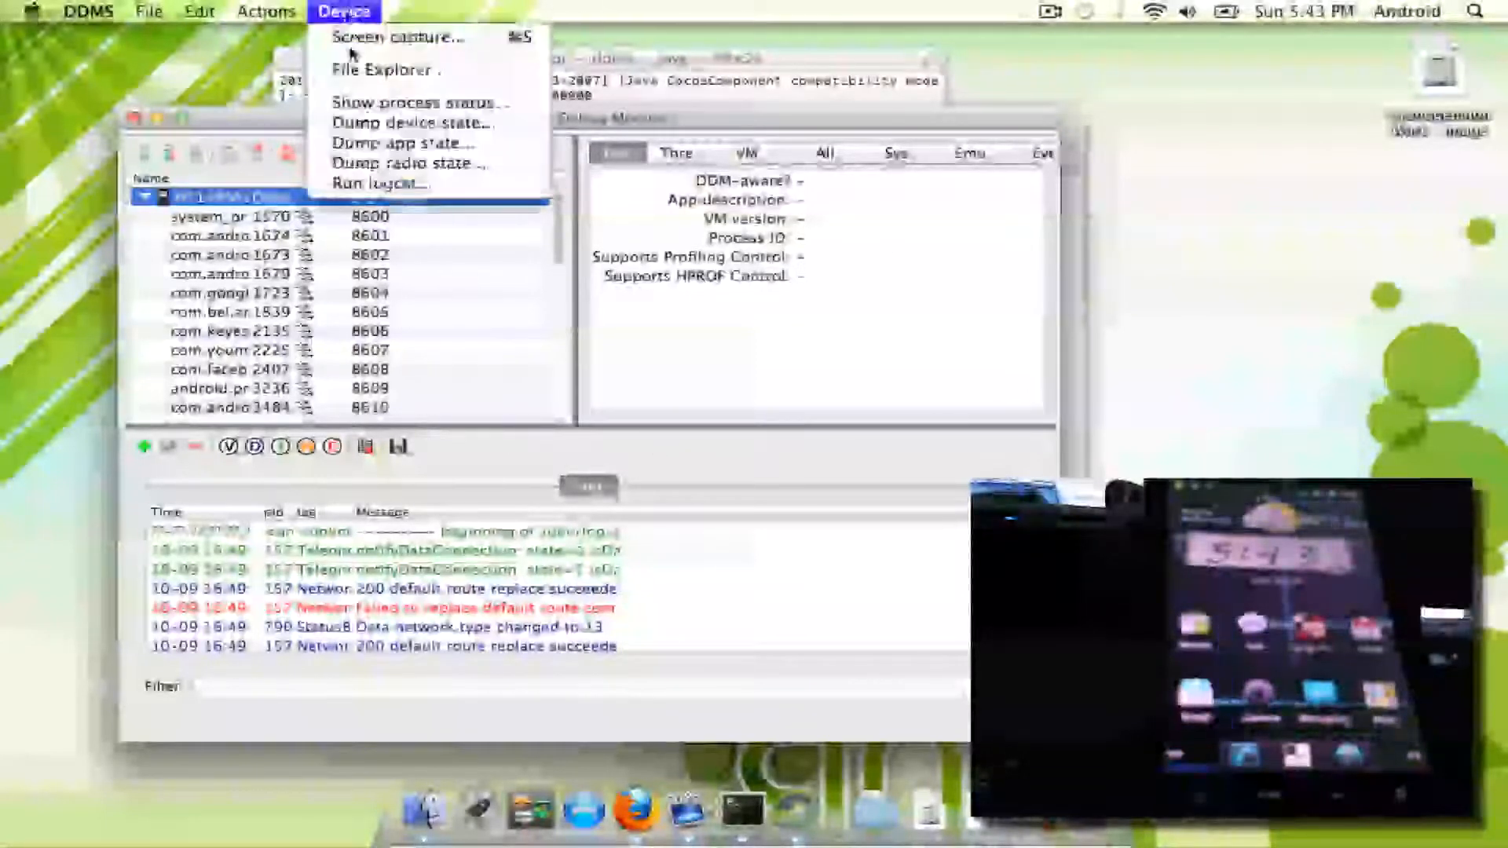
# Step: Capture the phone's home screen and start saving it as a PNG
pyautogui.click(394, 37)
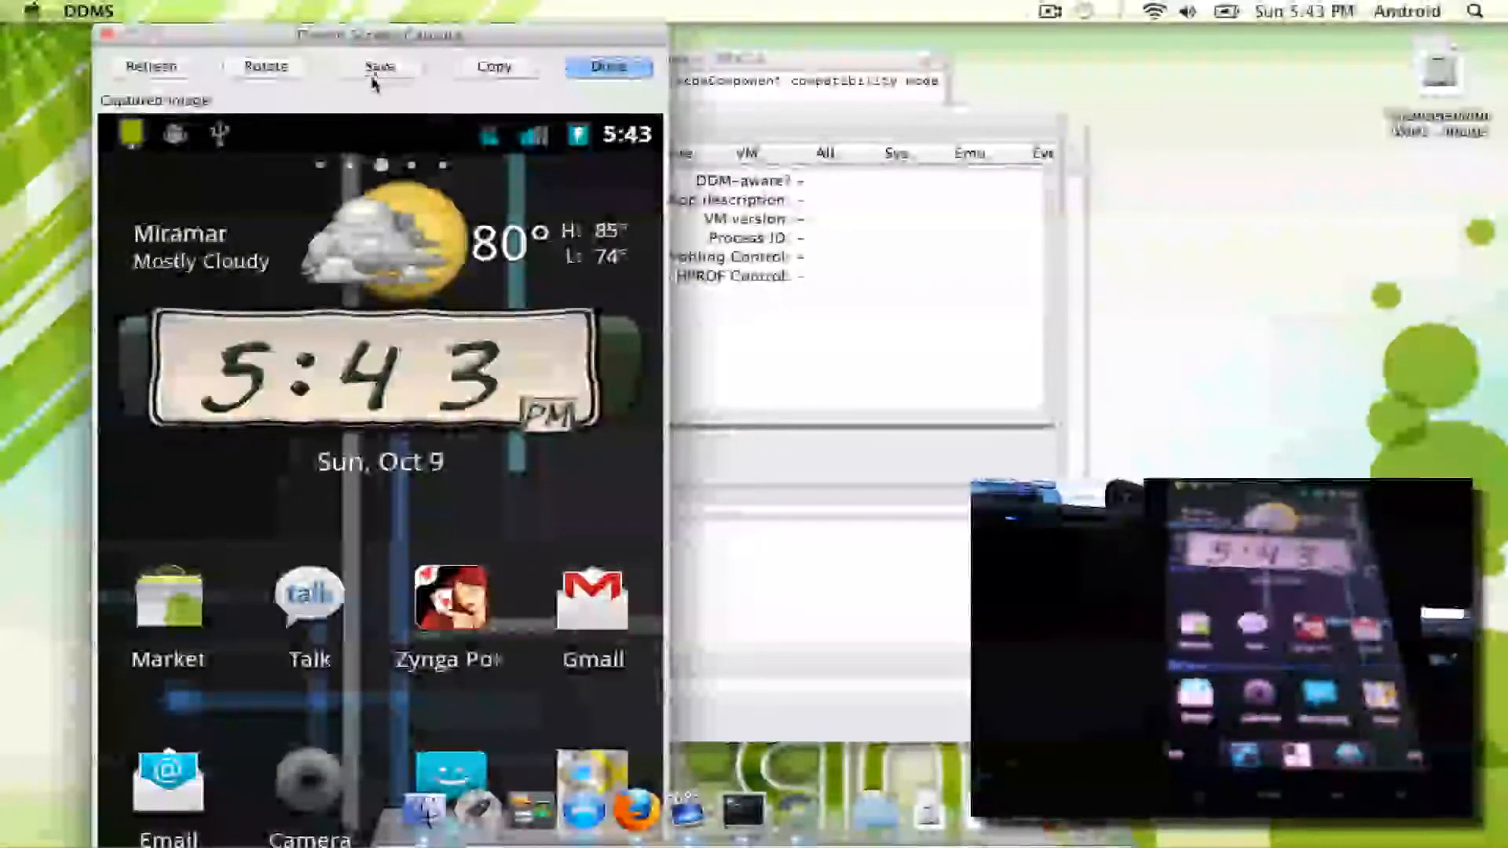
pyautogui.click(379, 66)
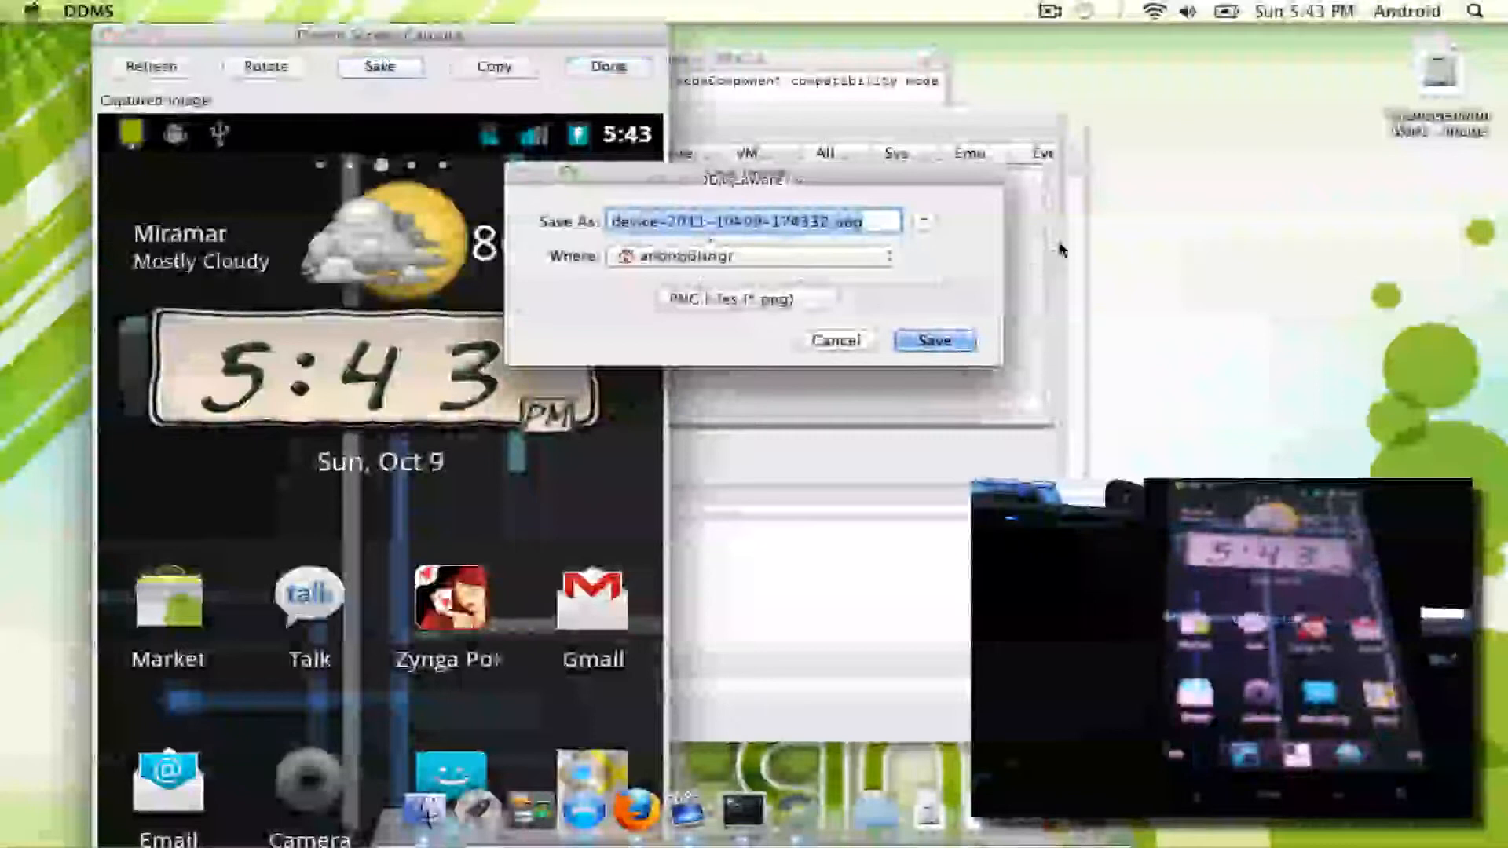
# Step: Save the capture under the proposed timestamped PNG file name
pyautogui.click(932, 340)
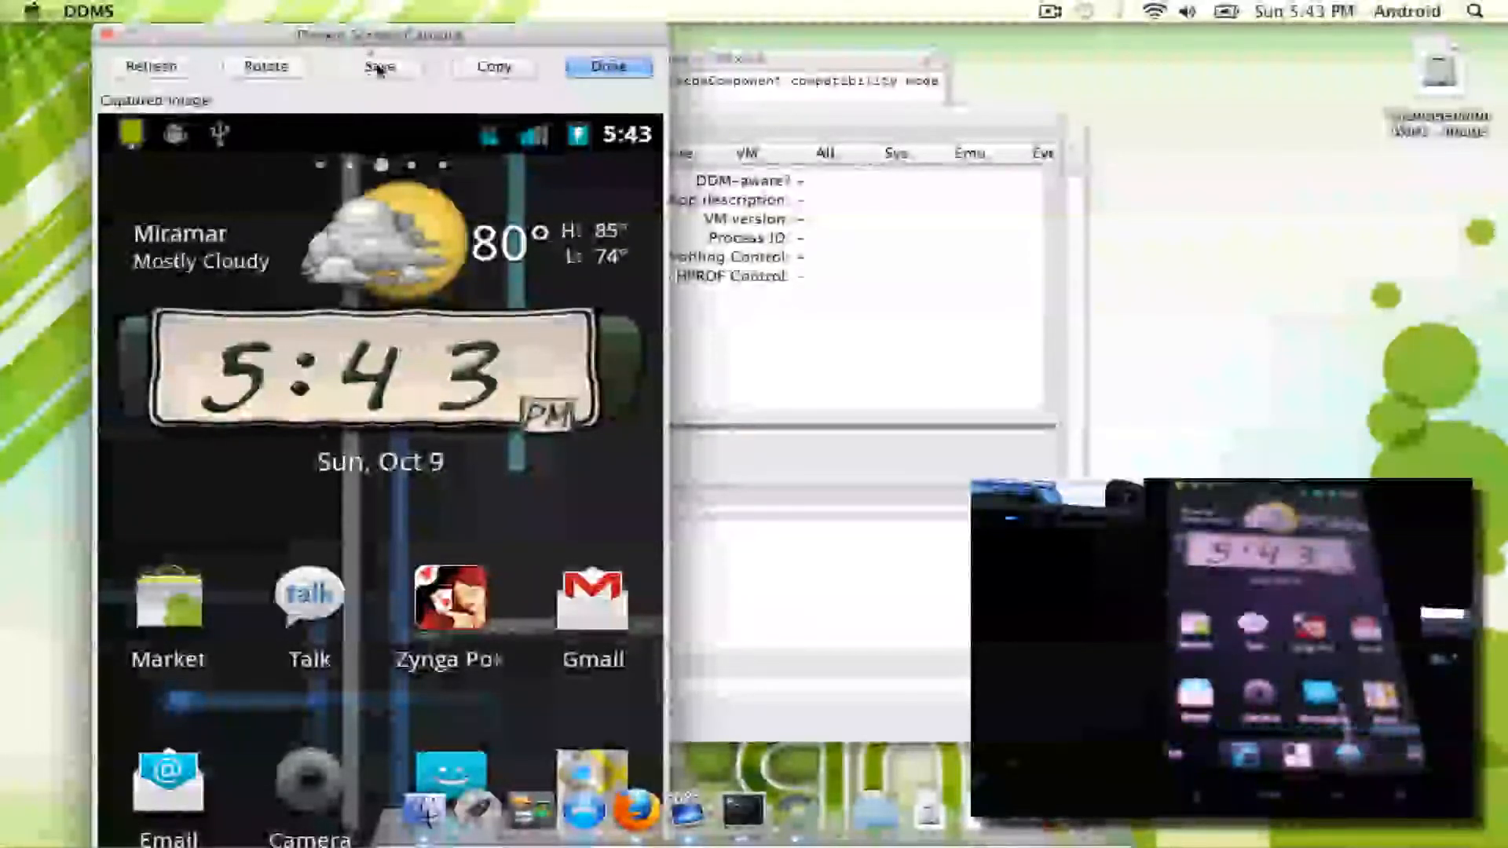
# Step: Refresh the screen capture so it shows the home screen at 5:44
pyautogui.click(151, 66)
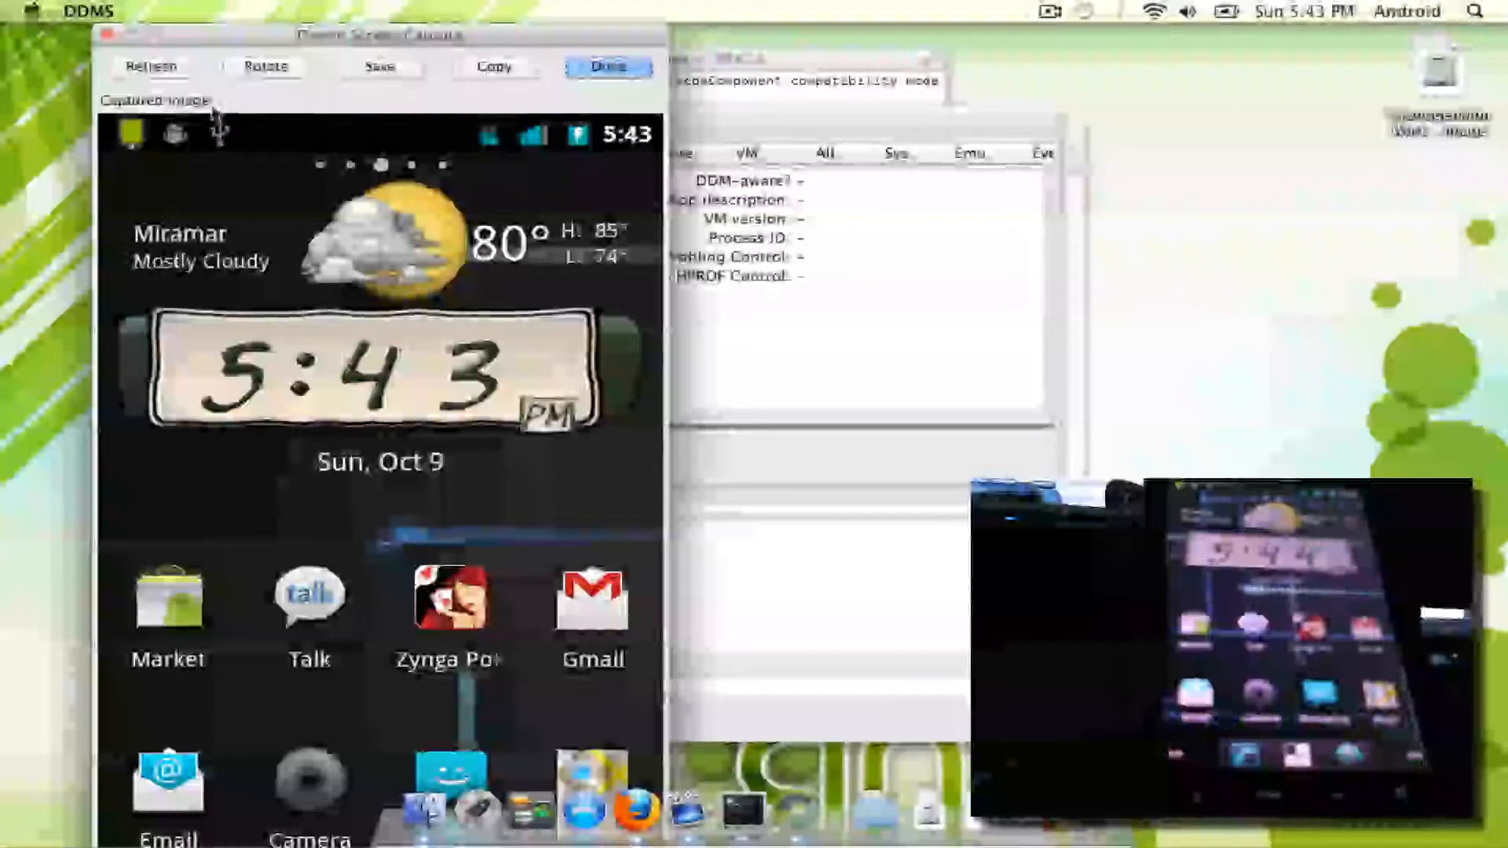
pyautogui.click(150, 66)
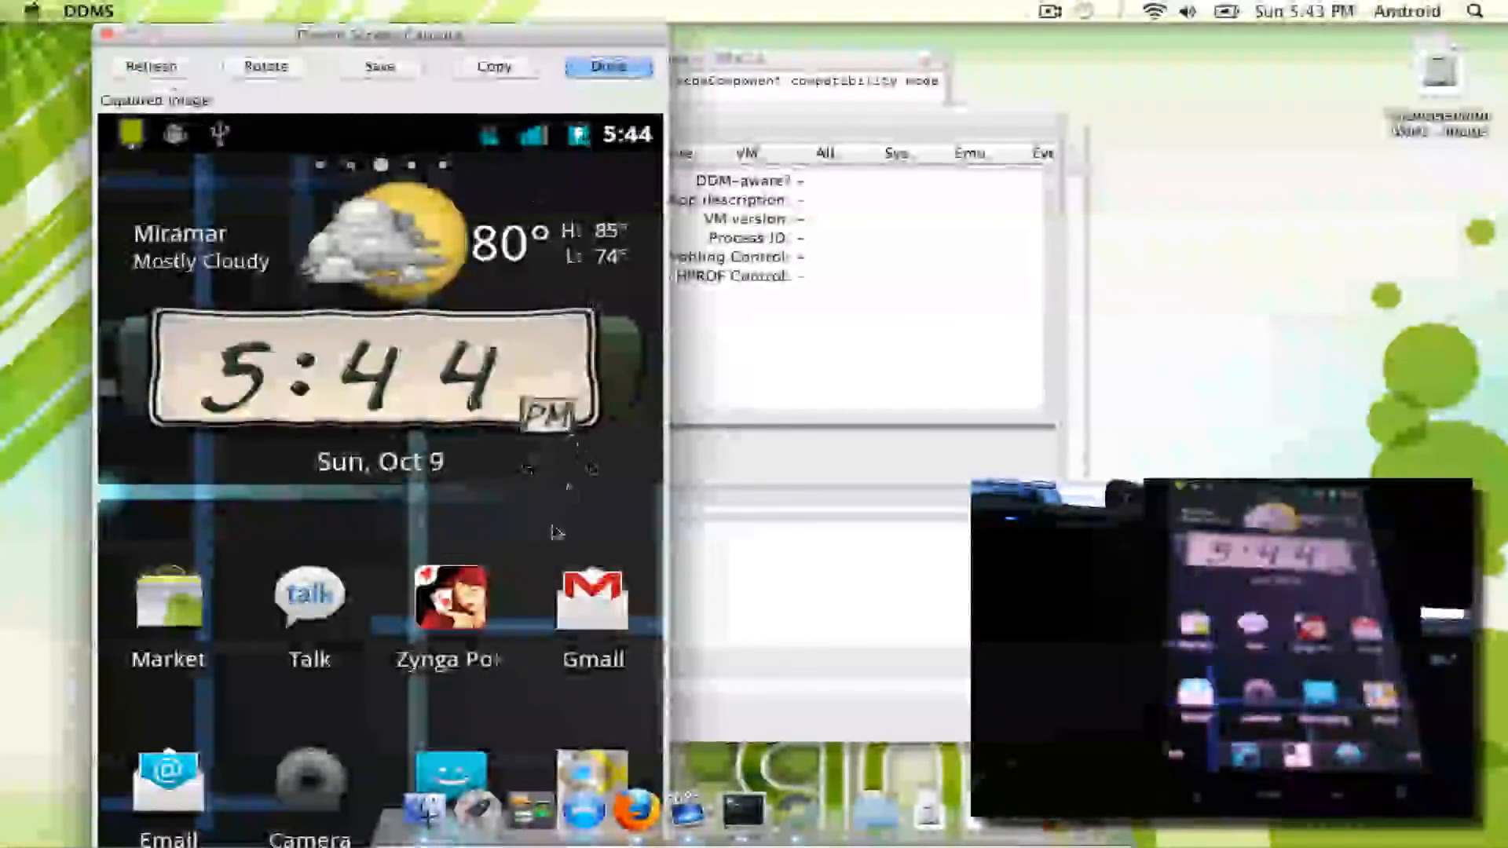
pyautogui.click(1049, 10)
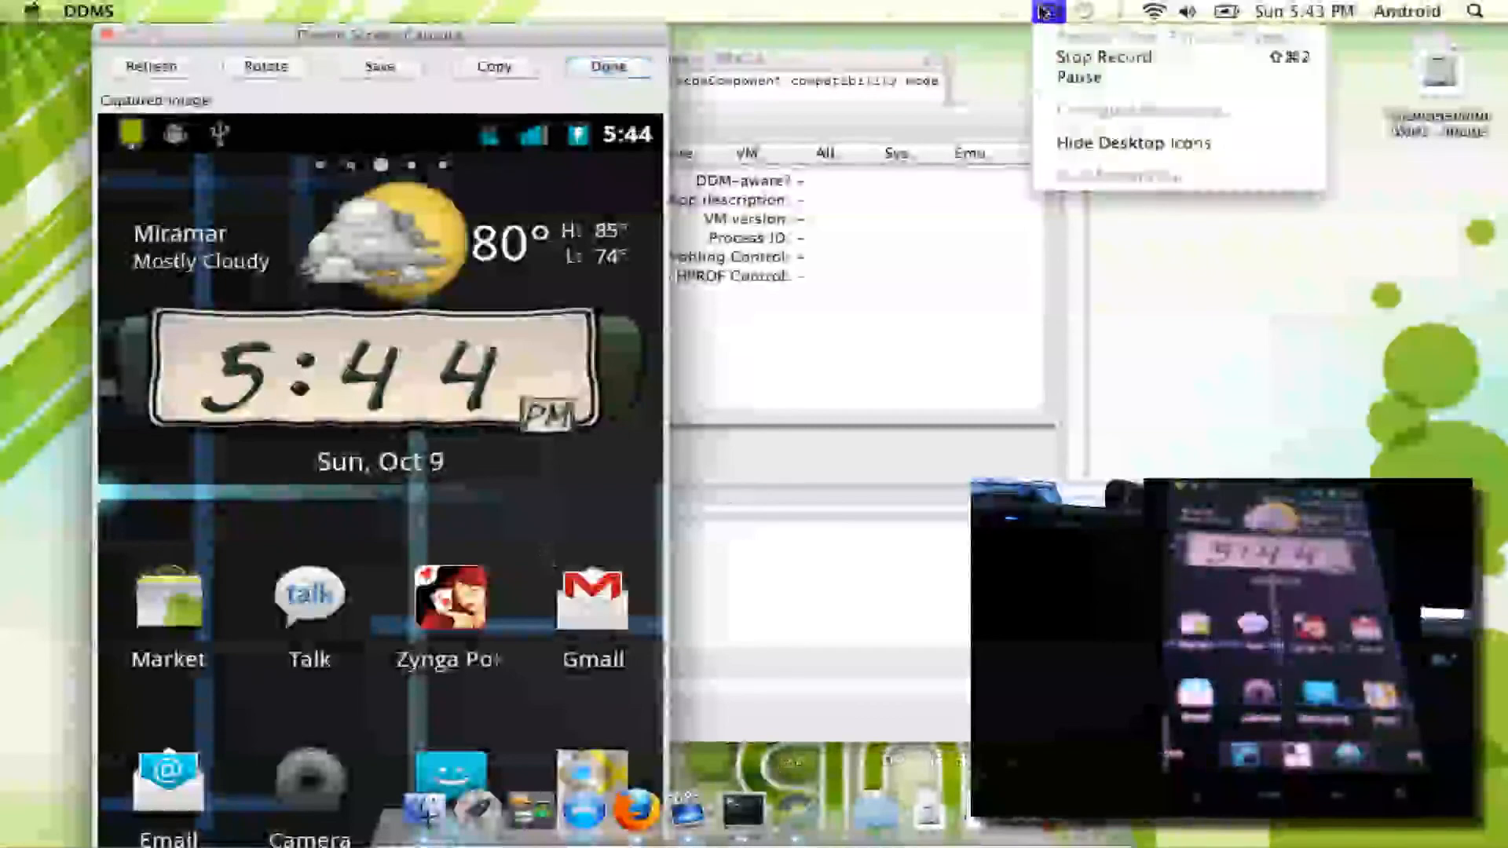